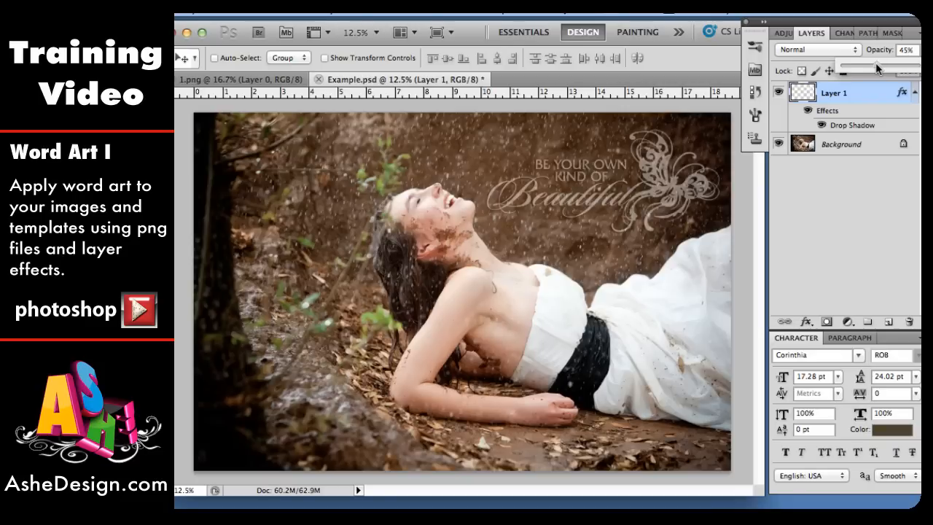
Lower Layer 1's word art opacity to 45% using the Layers panel slider
{"action": "left_click", "coordinate": [816, 50]}
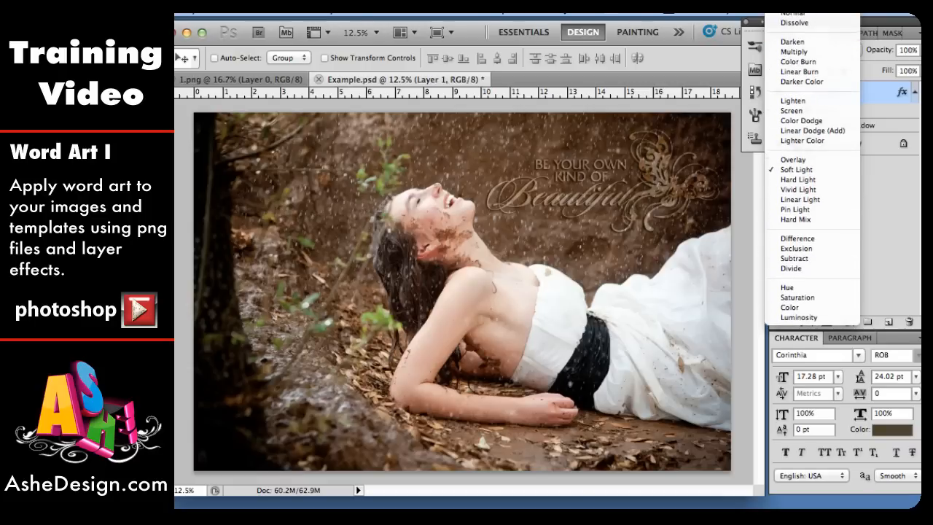